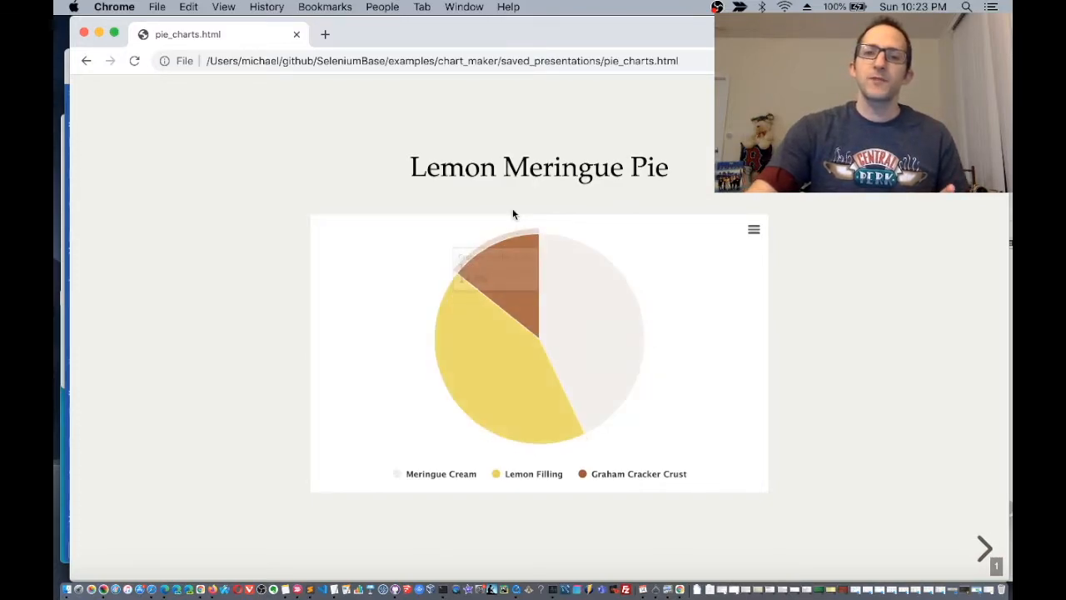
mouse_move(521, 263)
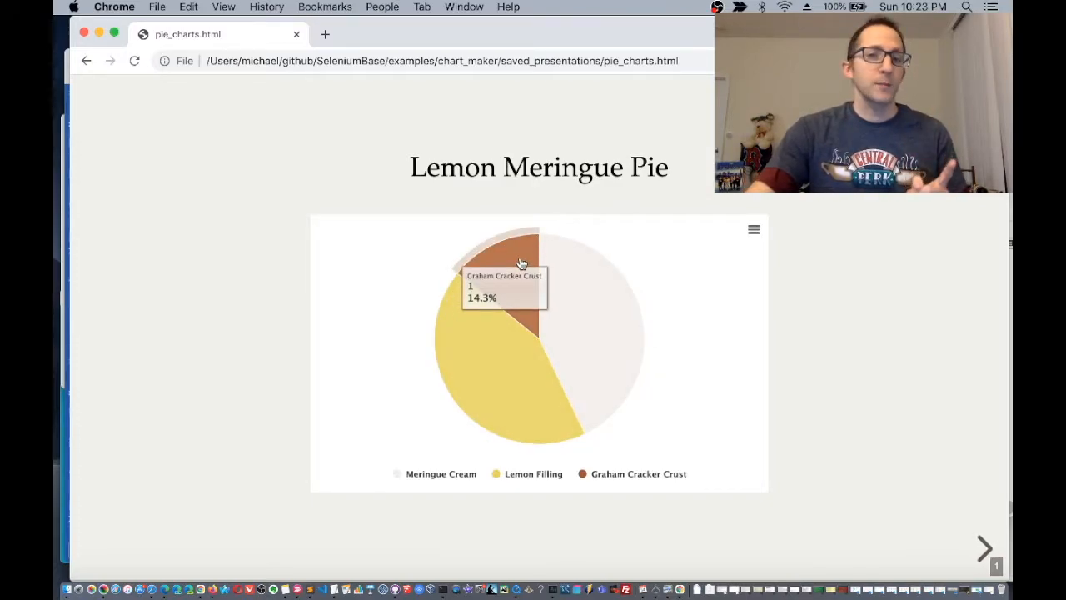
mouse_move(704, 108)
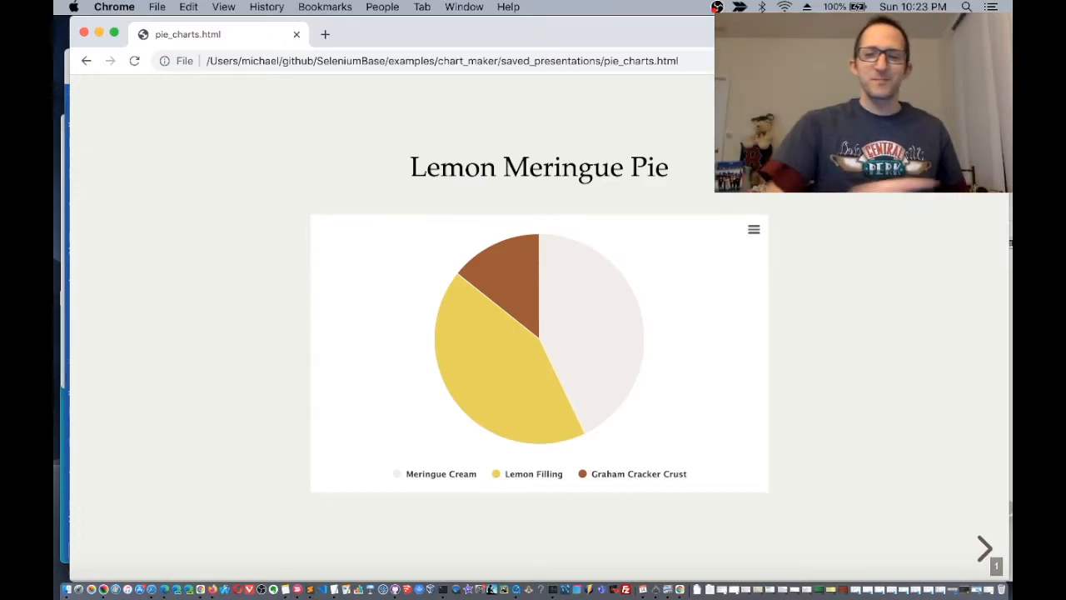
Advance the slideshow through Blueberry Pie and Fruit Tart Pie to Apple Pie and beyond
left_click(984, 547)
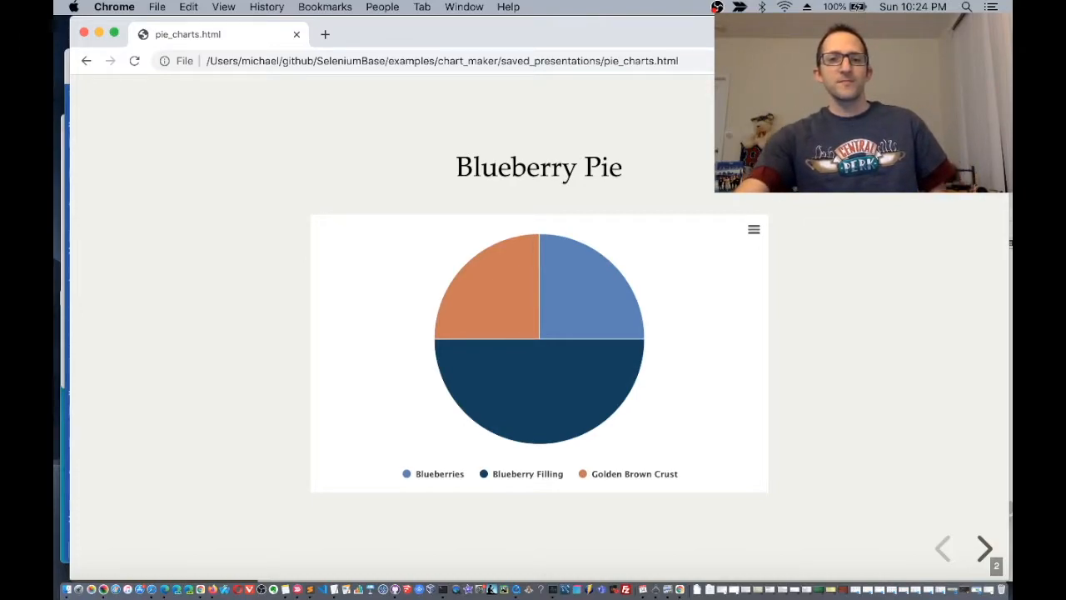
left_click(984, 549)
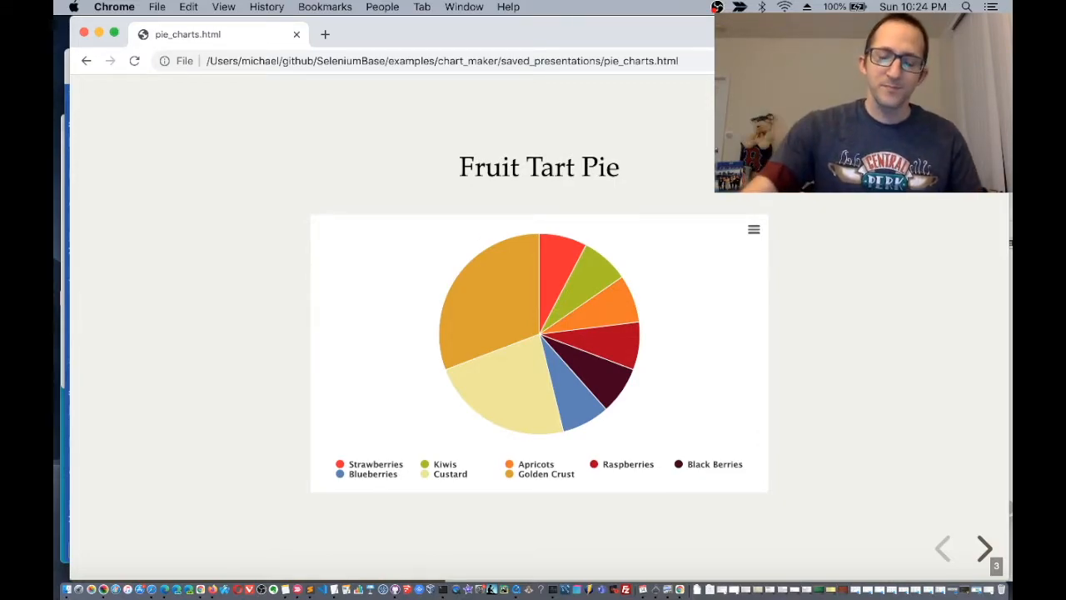
left_click(984, 548)
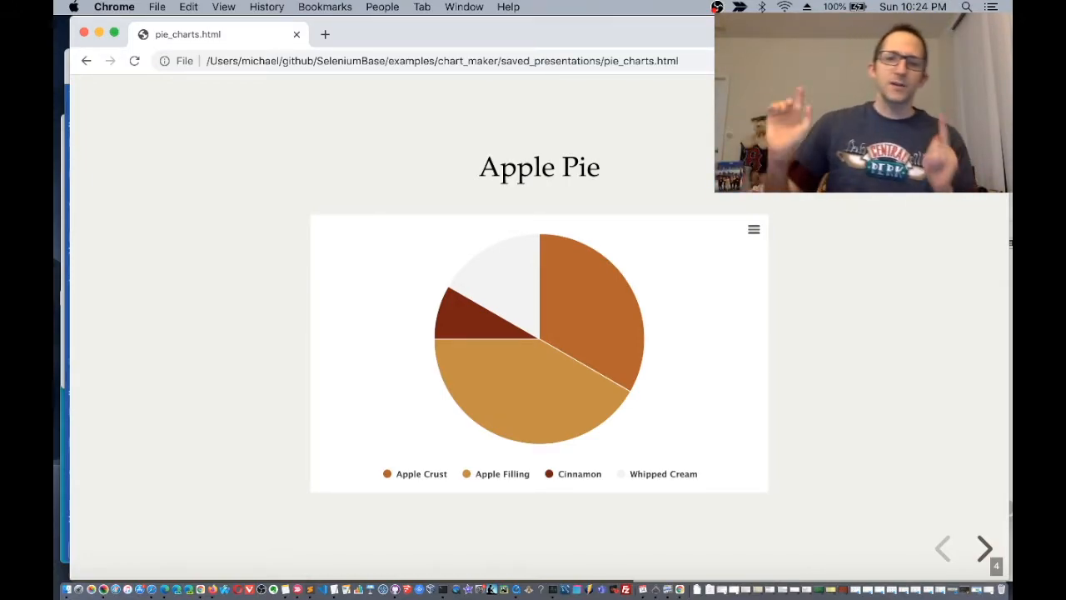
left_click(984, 548)
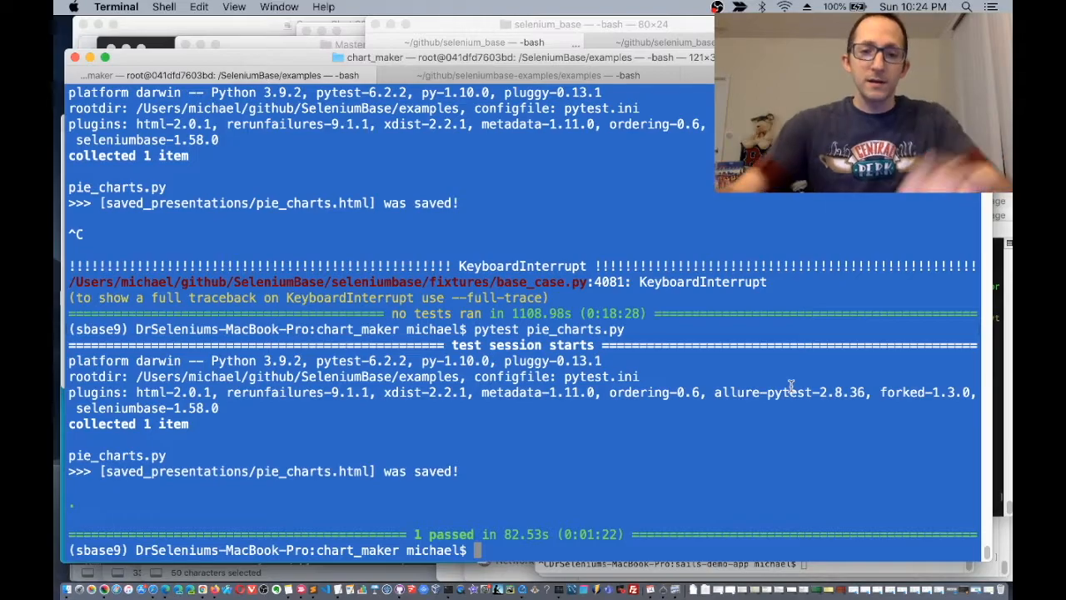
In Terminal, begin entering the 'open p' command for pie_charts.py
type("open pie_charts.py")
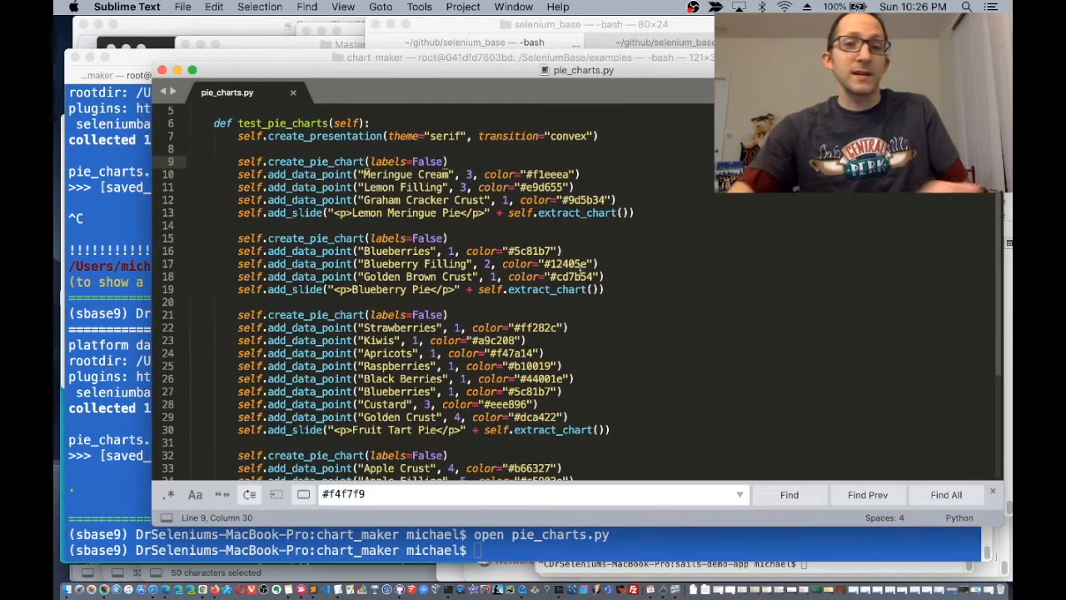
Scroll pie_charts.py down past Apple Pie to the Sponge Cake, Chocolate and Boston Cream pies
scroll("down", 3)
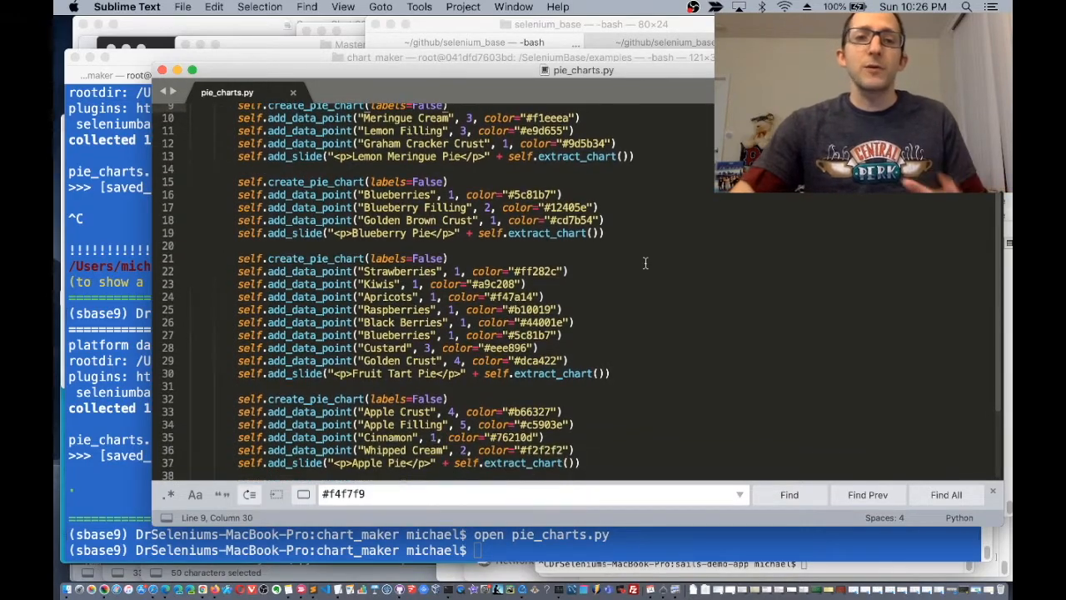
scroll("down", 3)
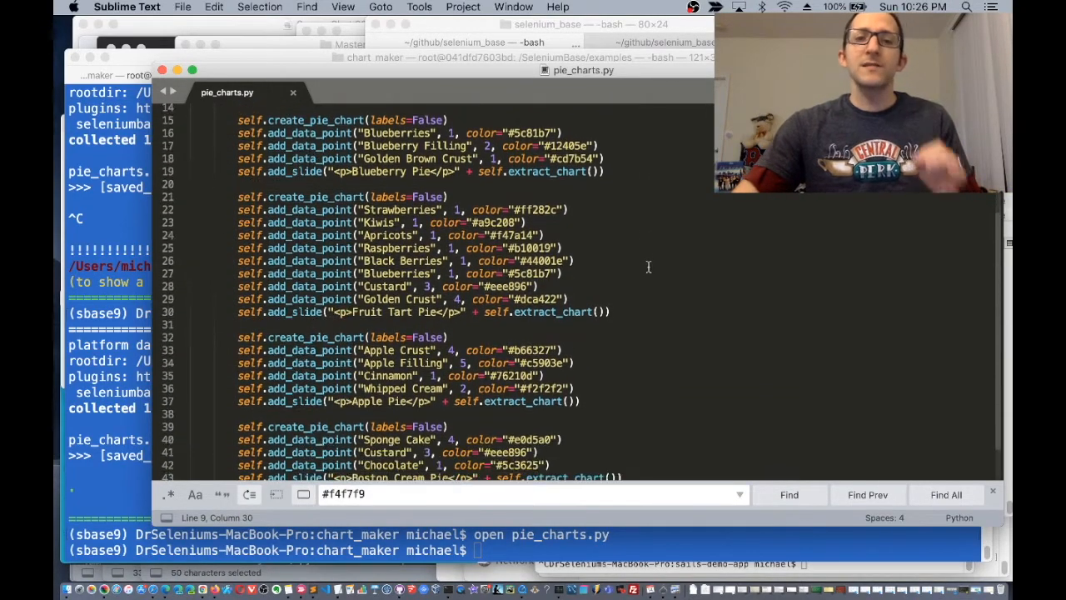
scroll("down", 3)
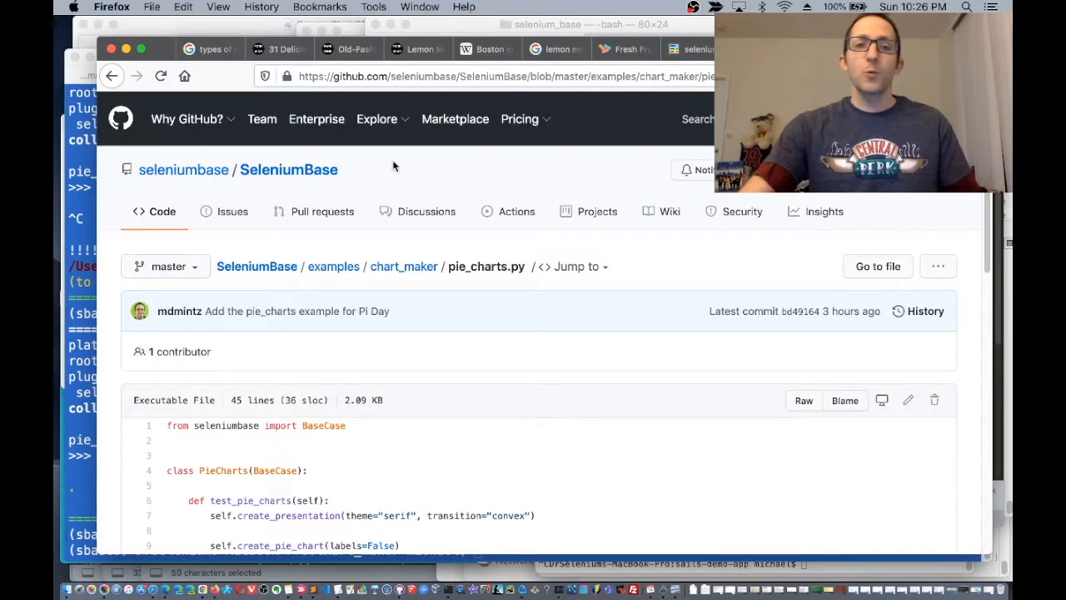
Open the SeleniumBase repo home page and scroll down to its README introduction
left_click(289, 169)
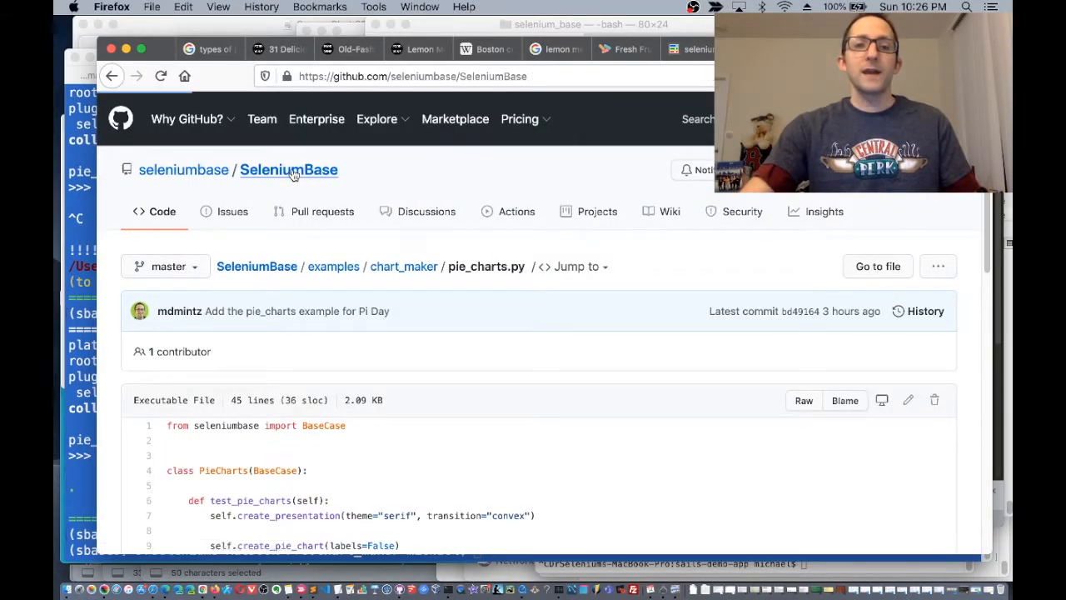
left_click(288, 169)
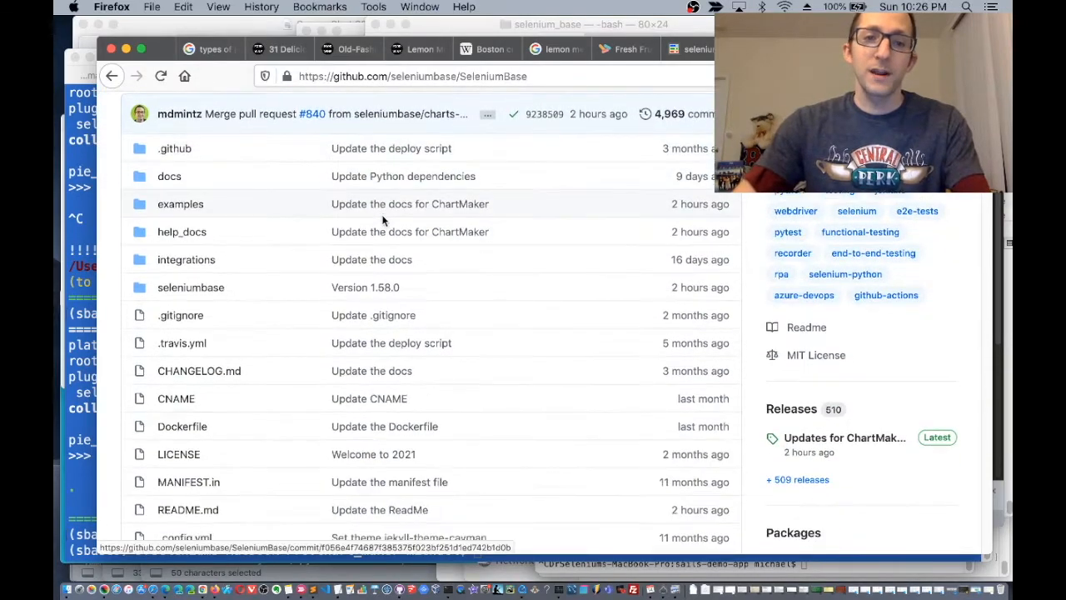
scroll("down", 3)
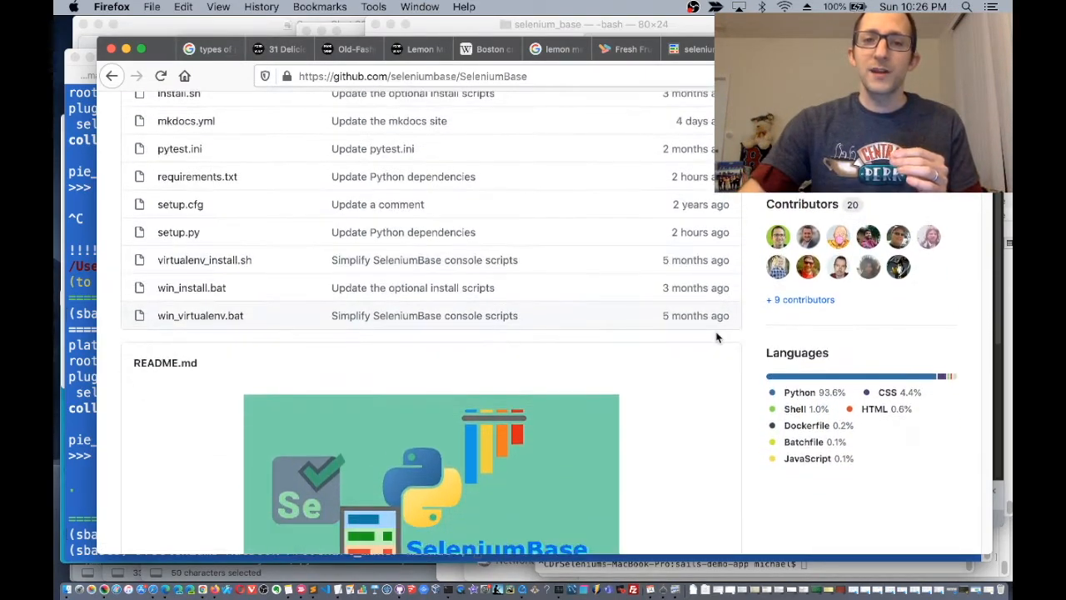
scroll("down", 3)
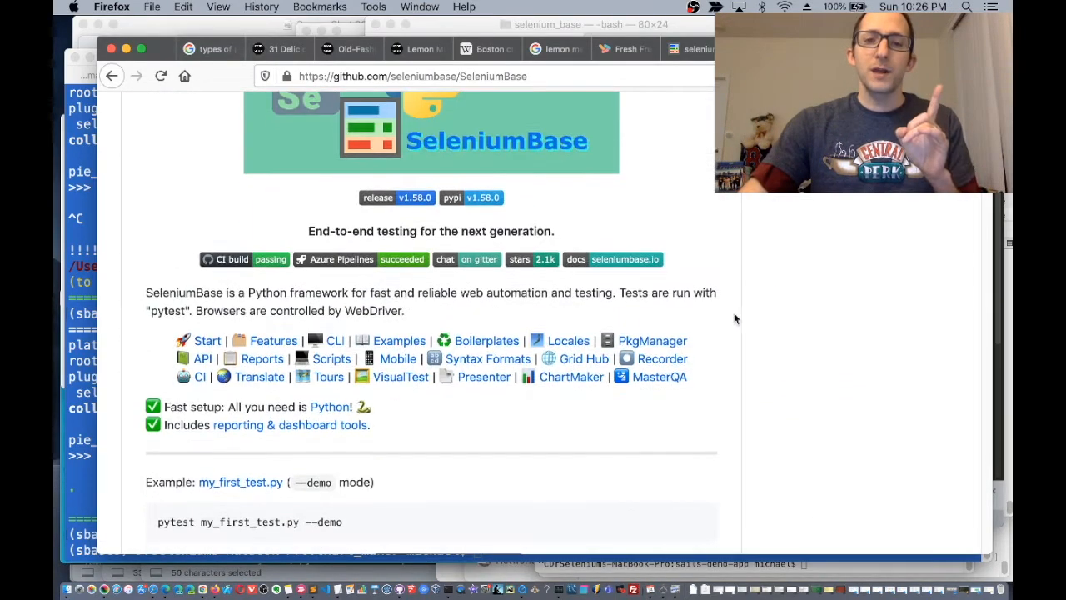
mouse_move(783, 390)
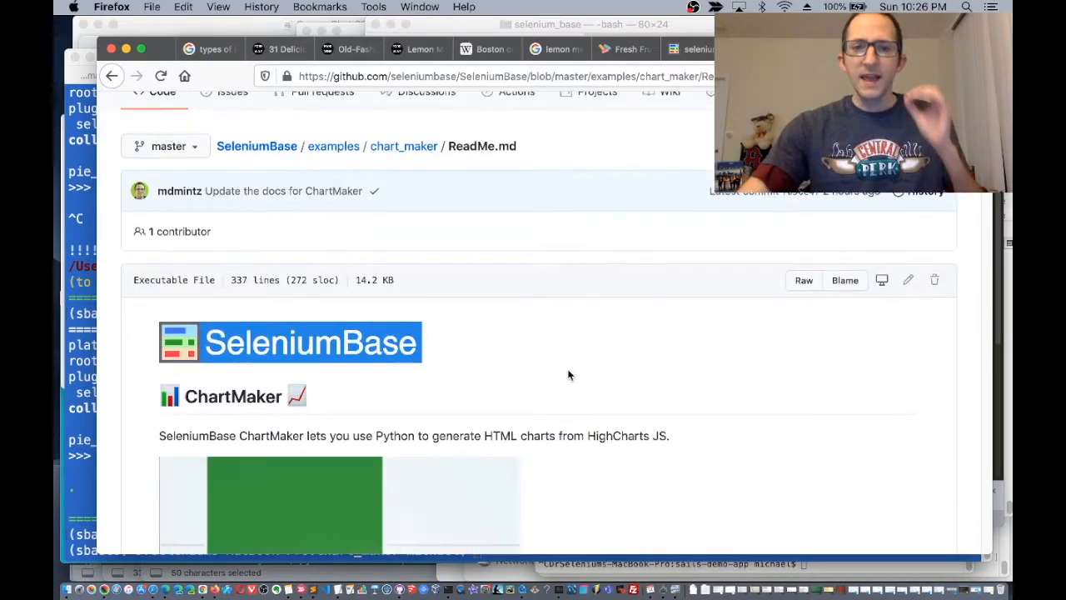
Scroll the ChartMaker ReadMe down through the pie chart example code and run commands
scroll("down", 3)
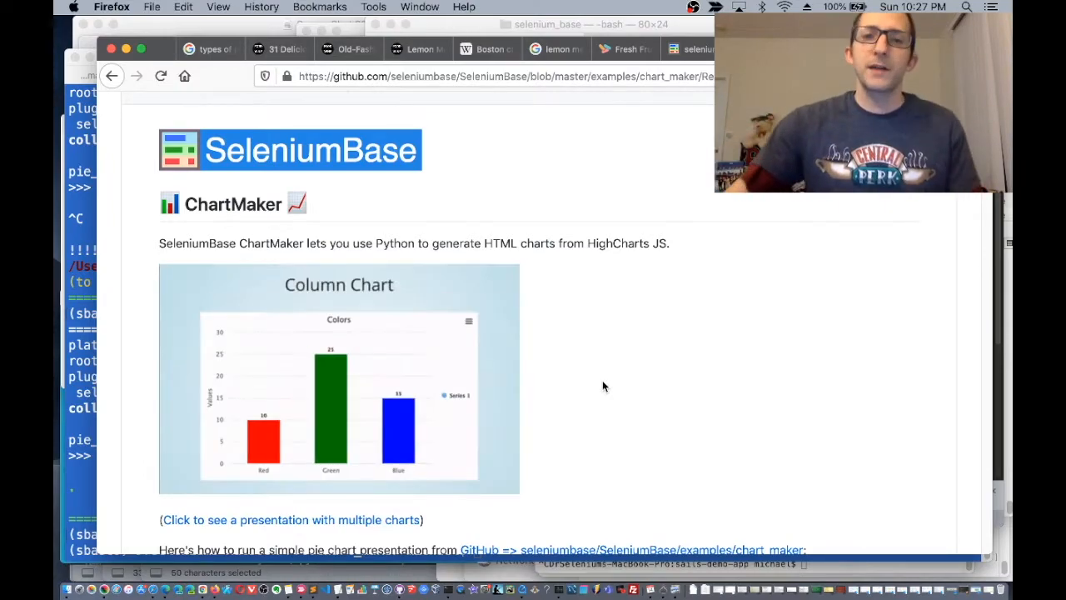
scroll("down", 3)
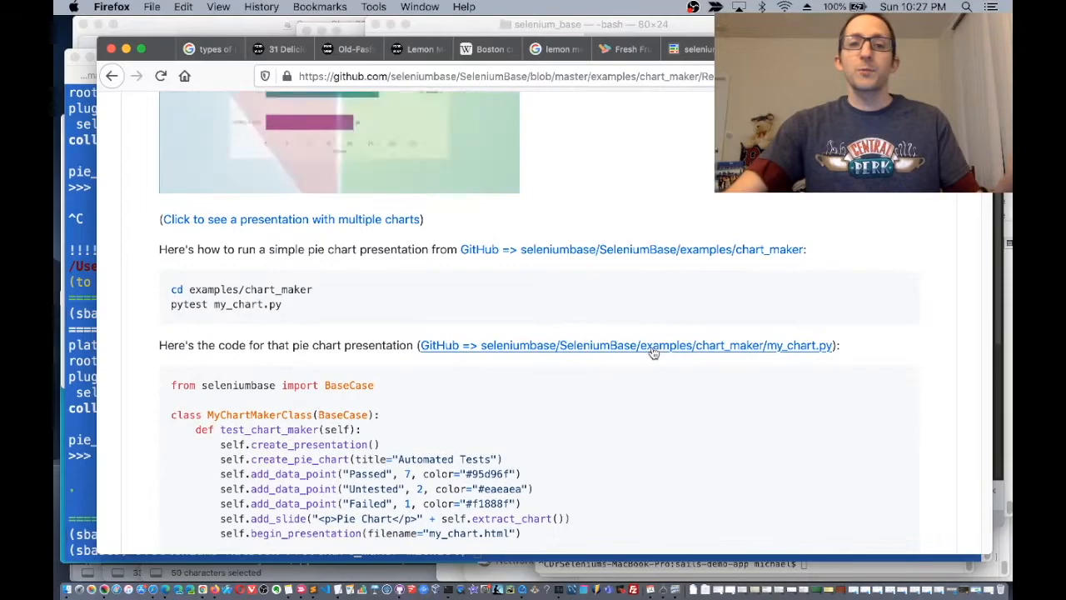
scroll("down", 3)
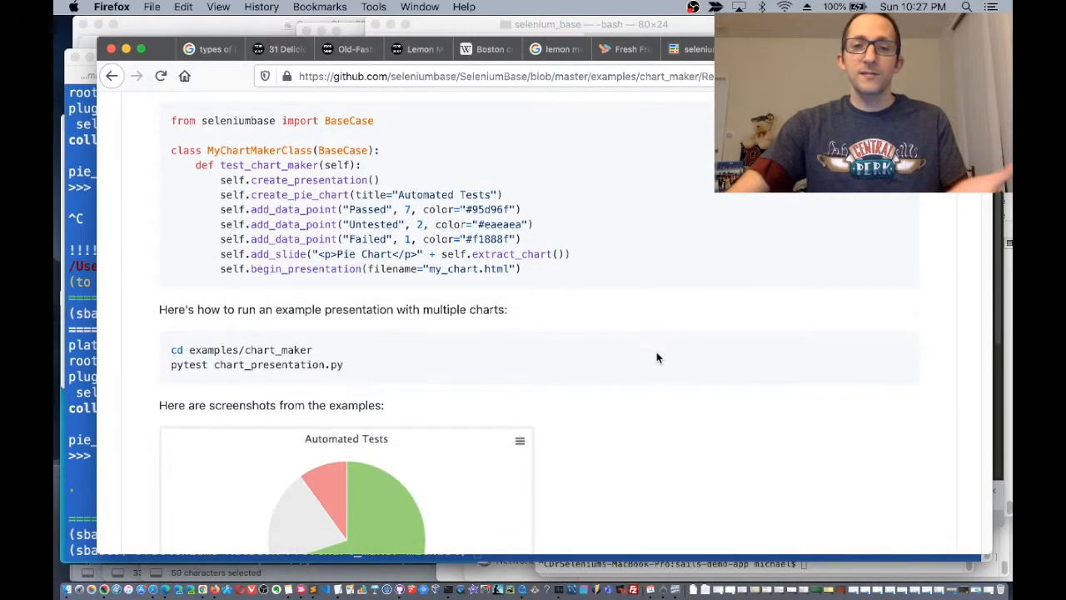
scroll("down", 3)
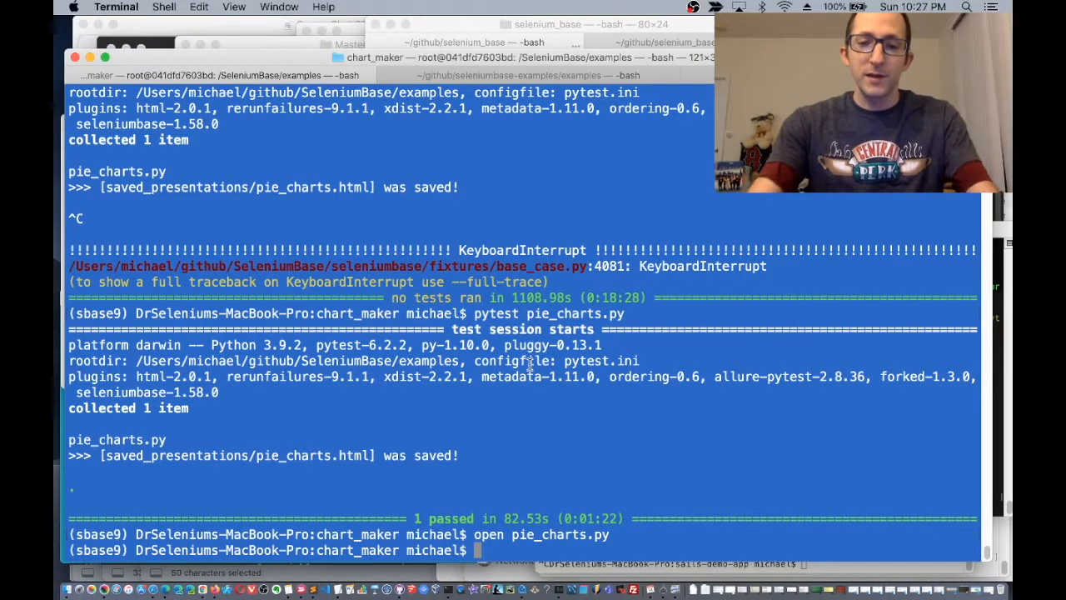
Check the working directory with pwd, then enter 'open pie_charts.py'
type("pwd")
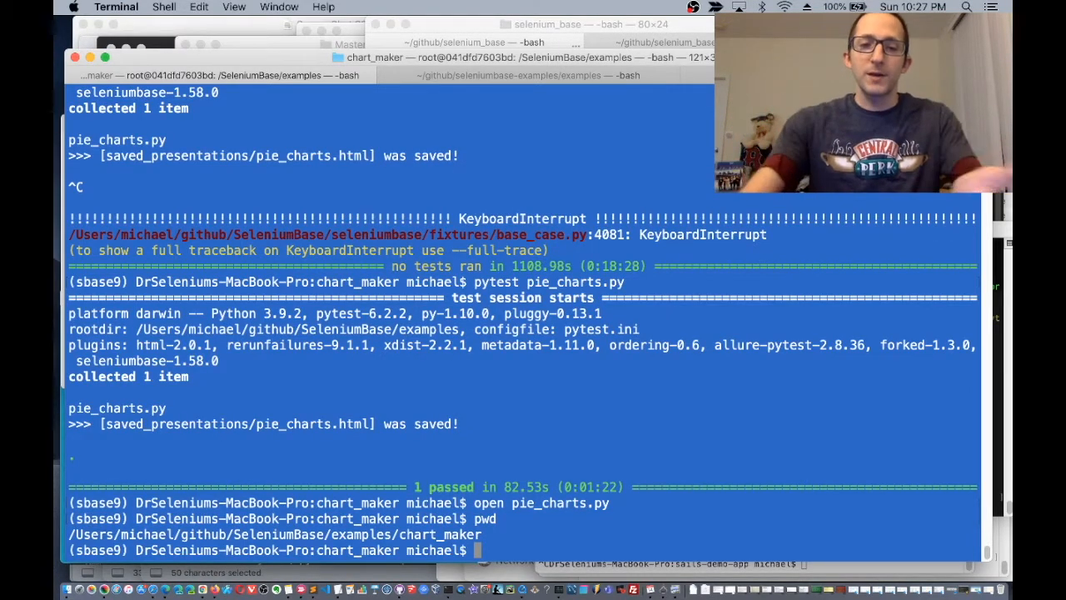
type("open pie_charts.py")
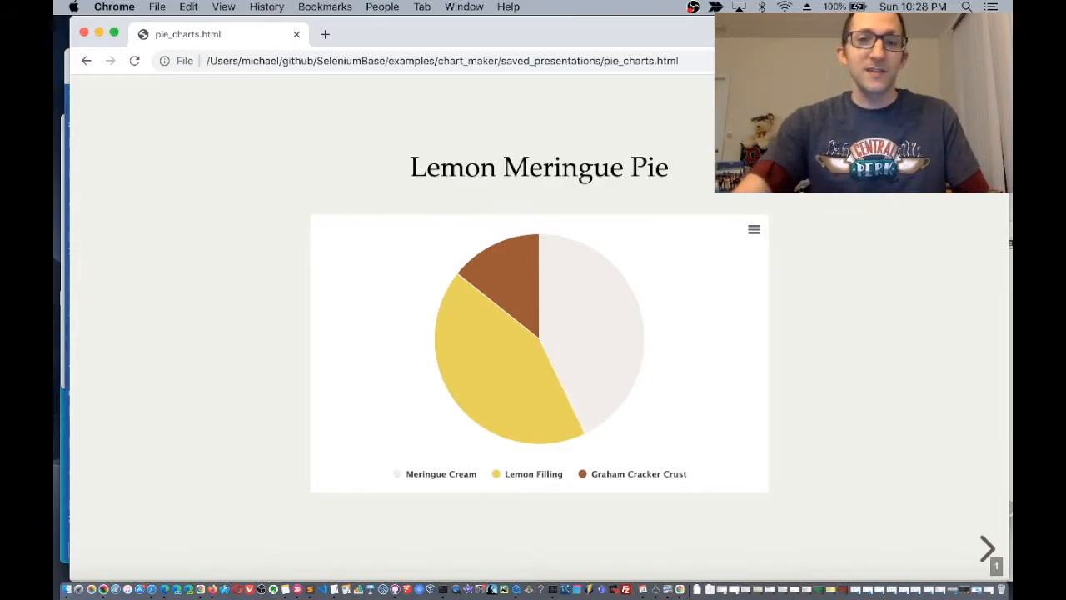
Advance the regenerated slideshow two slides past Lemon Meringue Pie toward Apple Pie
left_click(987, 547)
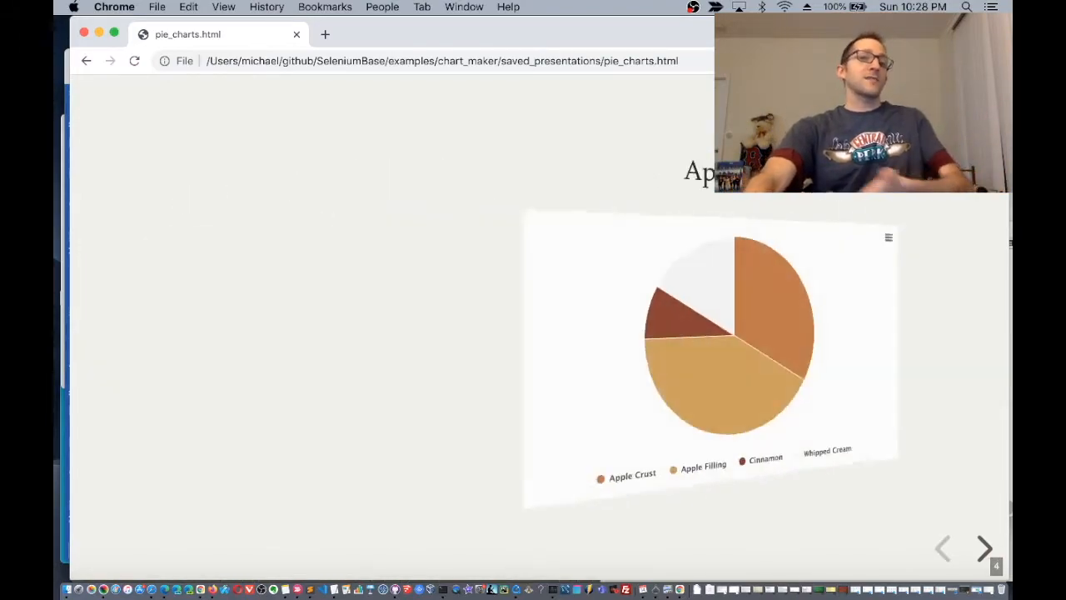
left_click(984, 548)
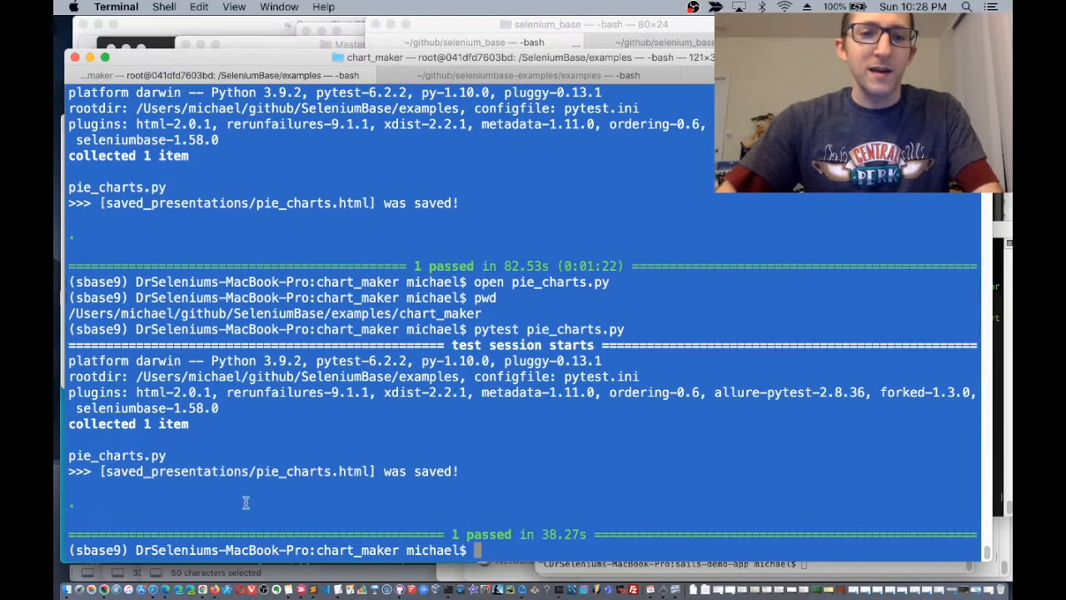
mouse_move(215, 588)
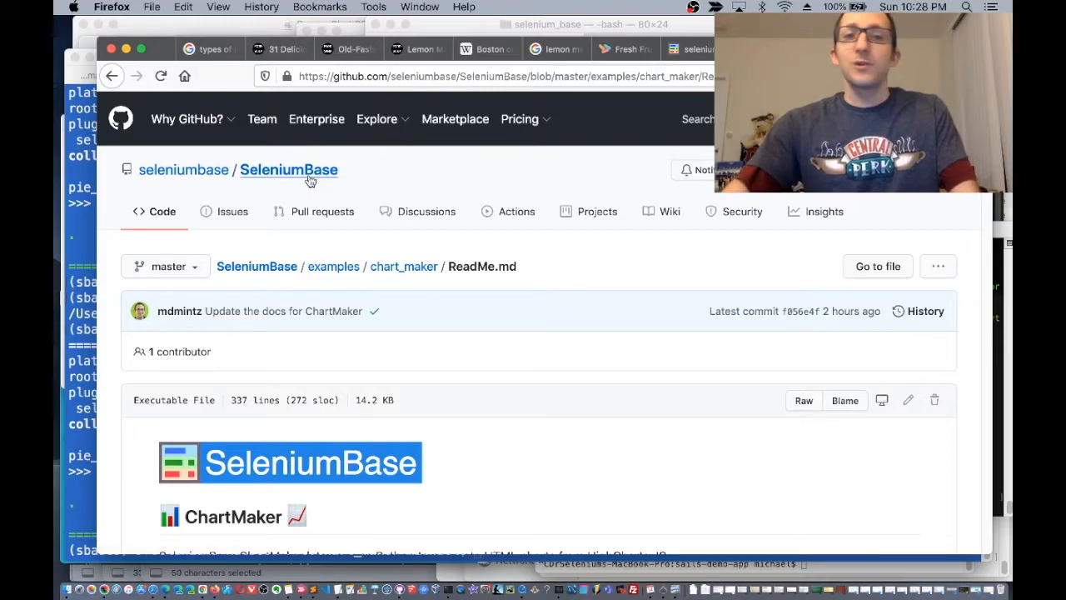
Return to the SeleniumBase repo home page and scroll down to the README banner
left_click(289, 169)
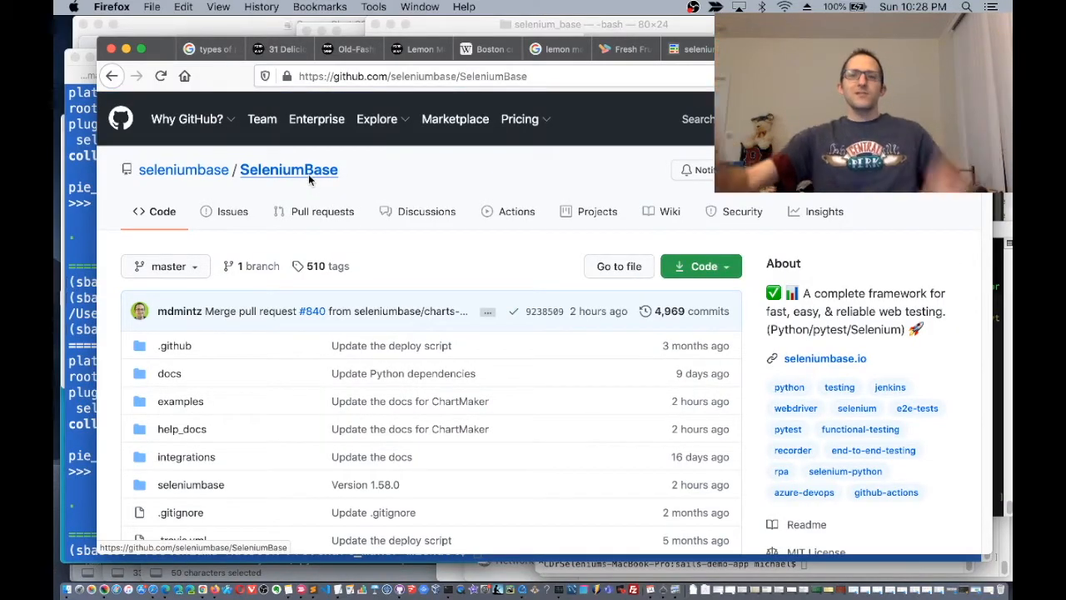
scroll("down", 3)
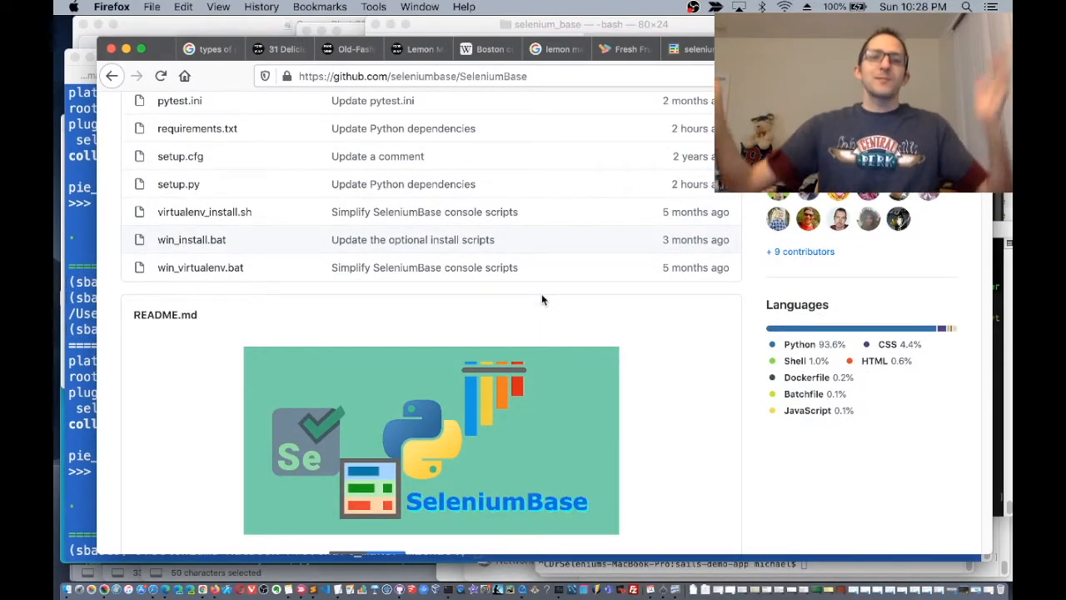
scroll("down", 3)
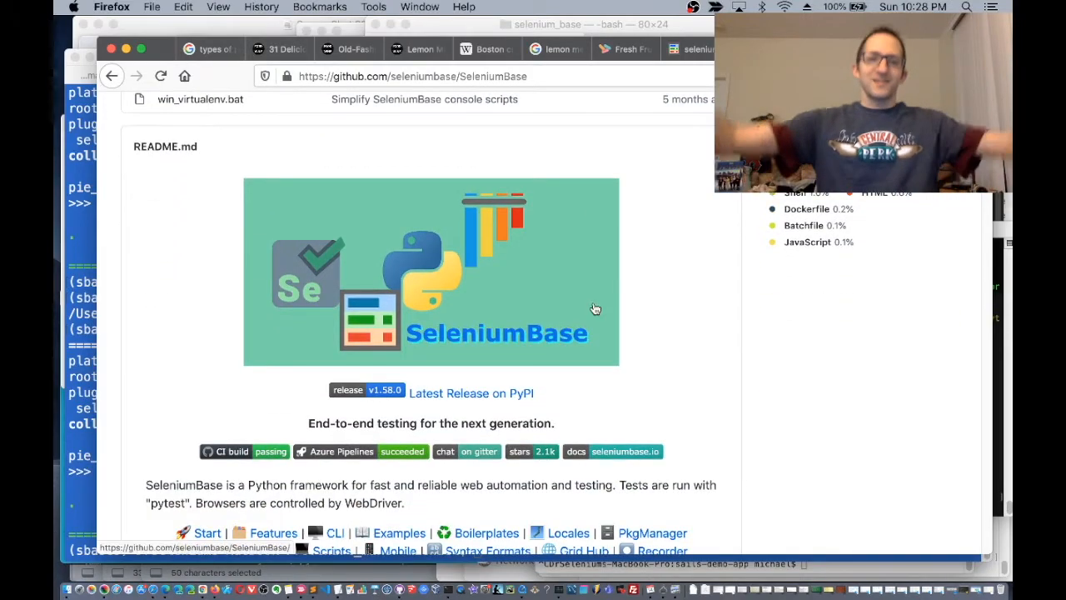
mouse_move(786, 366)
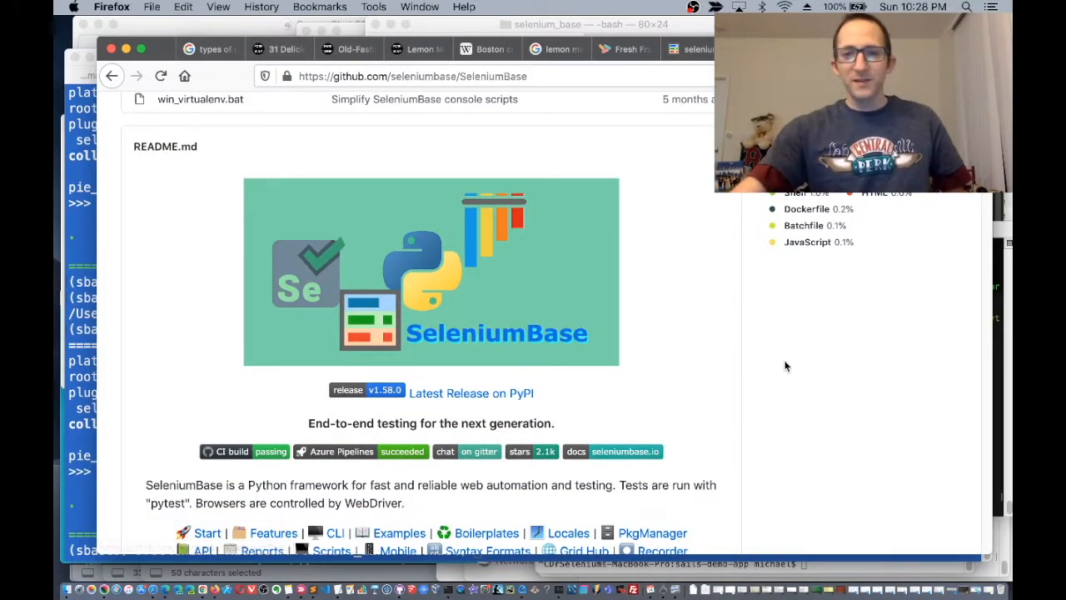